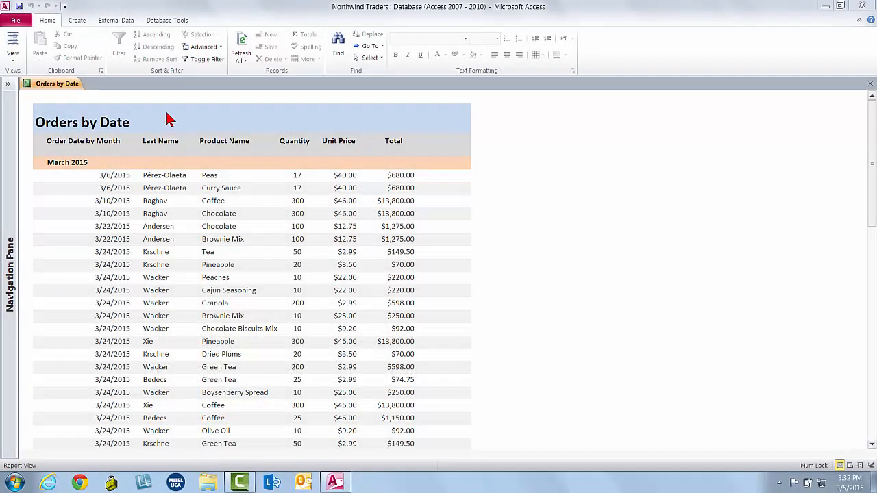
{"action": "mouse_move", "coordinate": [150, 130]}
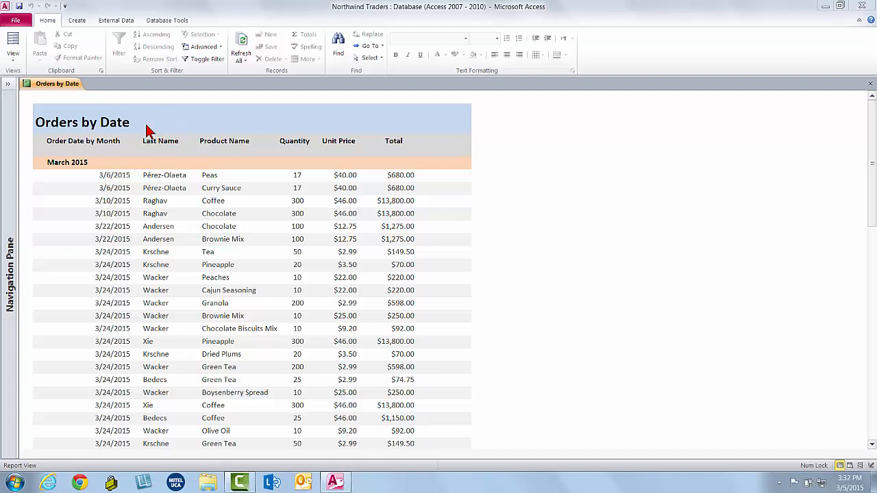
{"action": "mouse_move", "coordinate": [103, 171]}
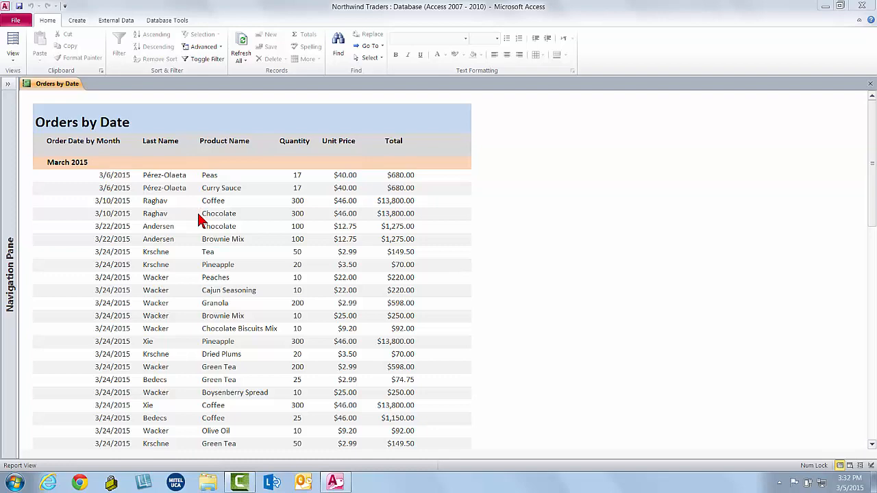
{"action": "mouse_move", "coordinate": [798, 247]}
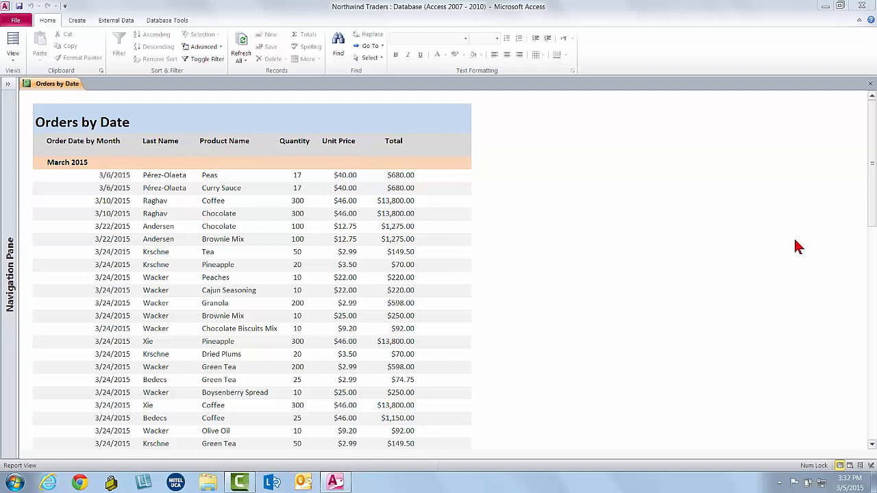
Step: Scroll the report to Andersen's Chocolate order dated 3/22/2015
{"action": "scroll", "scroll_direction": "down", "scroll_amount": 3}
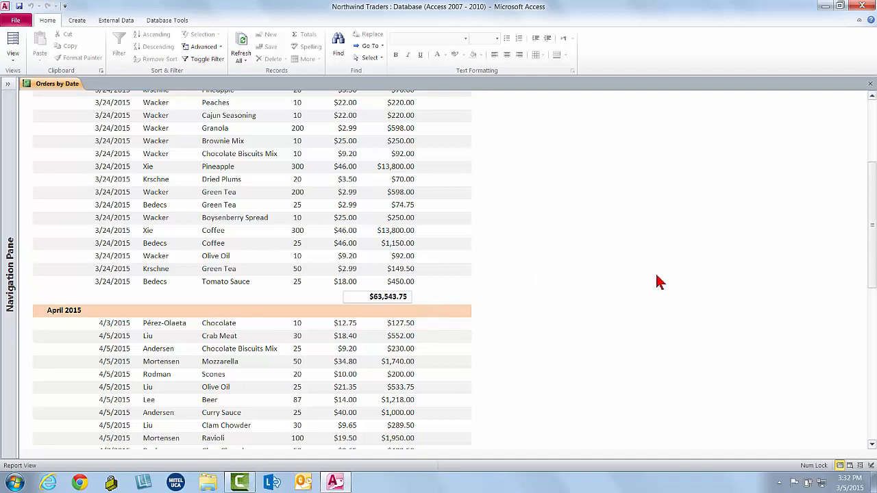
{"action": "scroll", "scroll_direction": "down", "scroll_amount": 3}
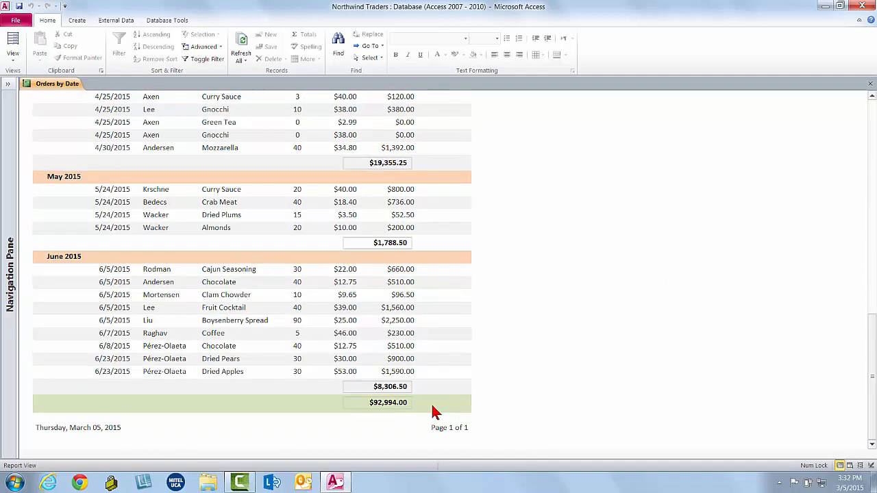
{"action": "mouse_move", "coordinate": [797, 367]}
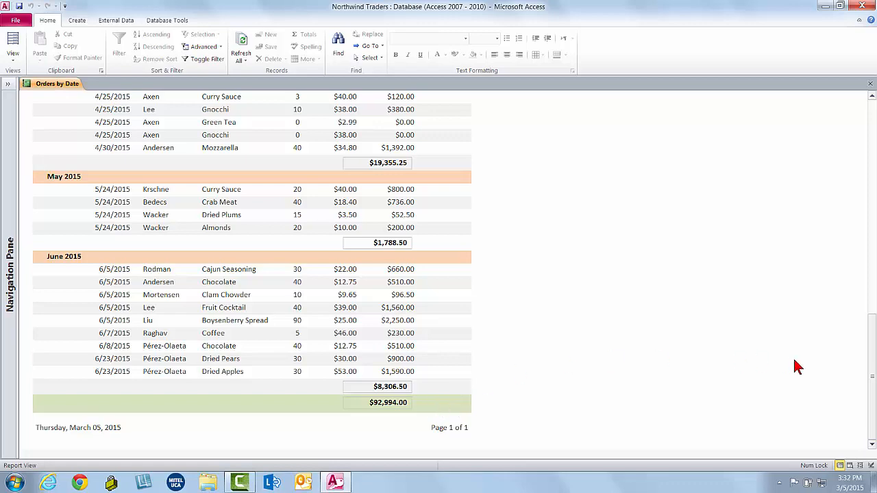
{"action": "scroll", "scroll_direction": "up", "scroll_amount": 3}
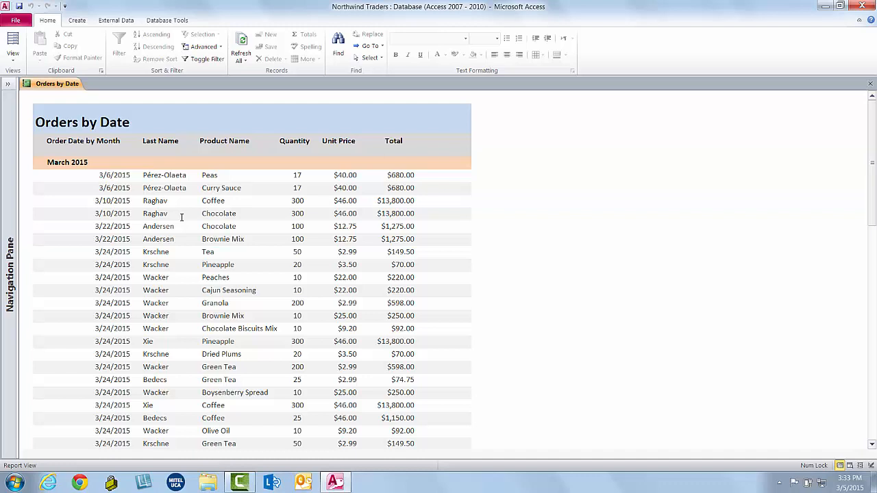
{"action": "mouse_move", "coordinate": [178, 240]}
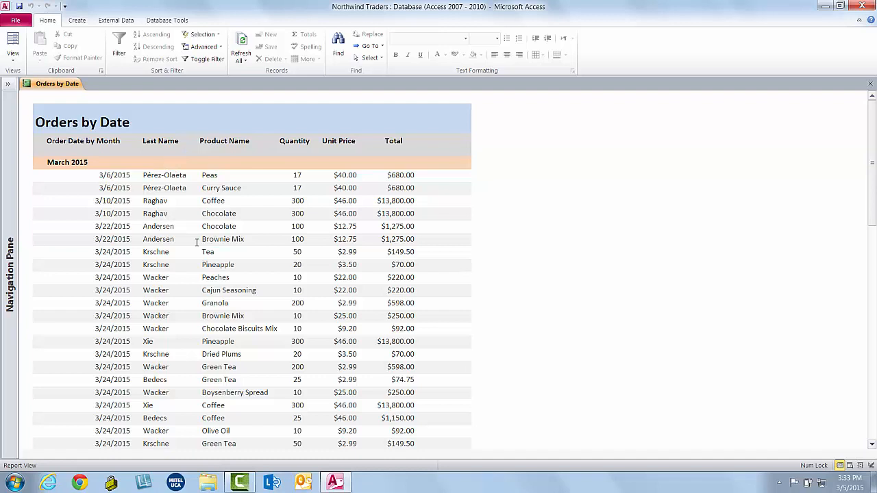
{"action": "mouse_move", "coordinate": [160, 228]}
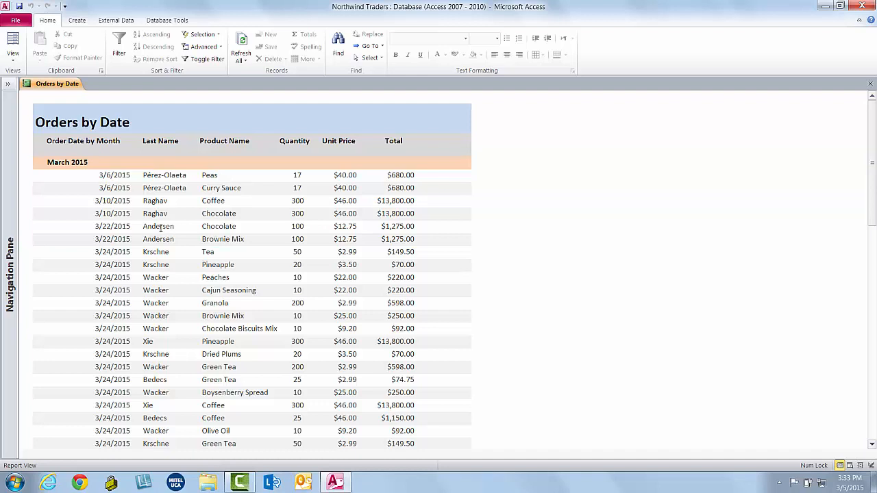
{"action": "mouse_move", "coordinate": [184, 77]}
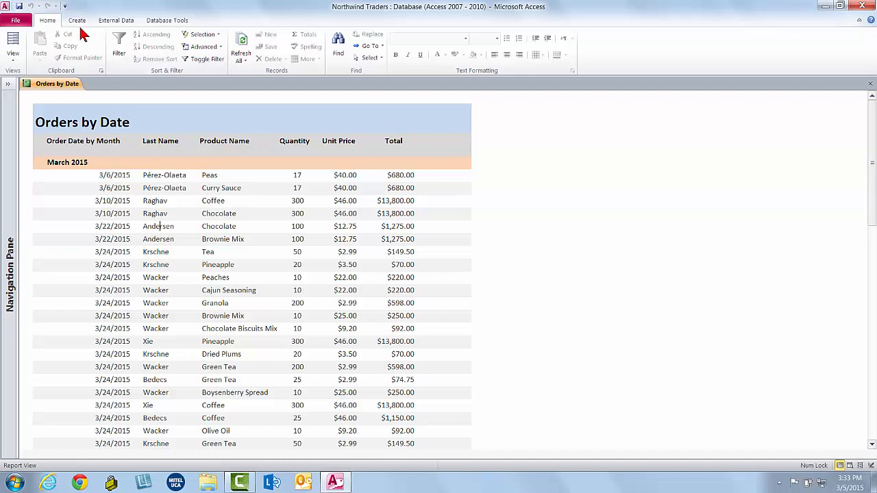
Step: Filter the report by selection to Last Name equals "Andersen"
{"action": "left_click", "coordinate": [202, 34]}
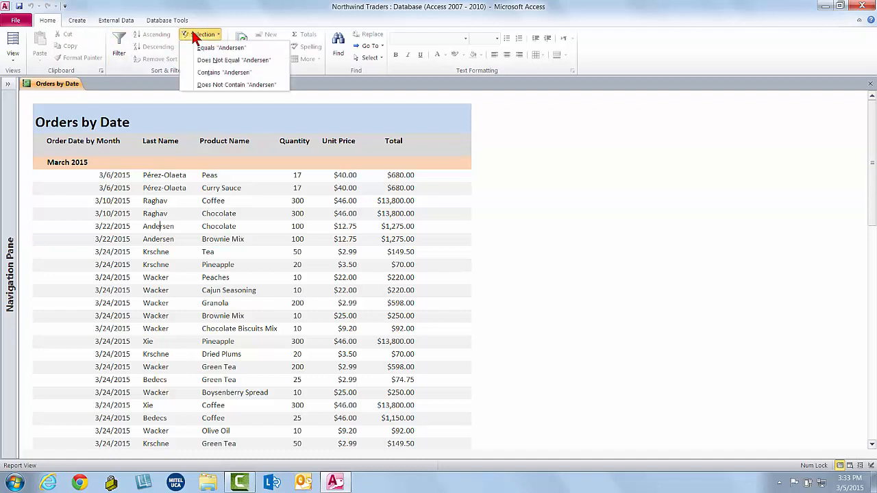
{"action": "mouse_move", "coordinate": [221, 47]}
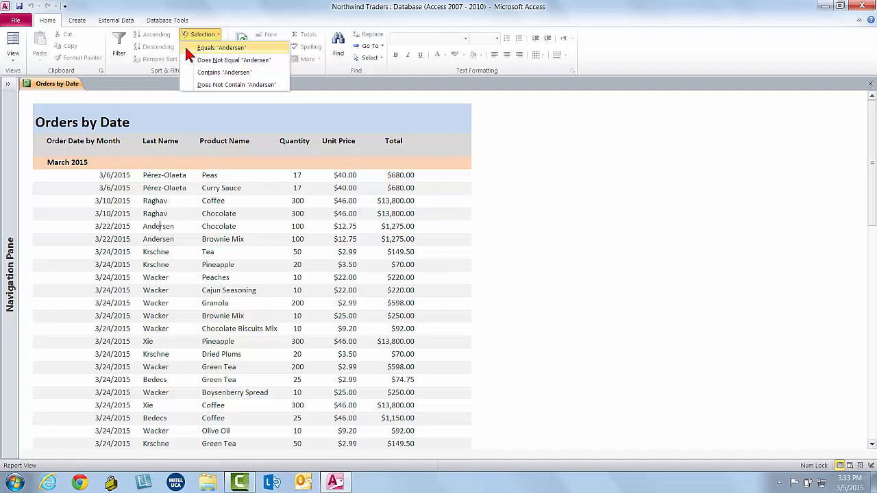
{"action": "mouse_move", "coordinate": [226, 58]}
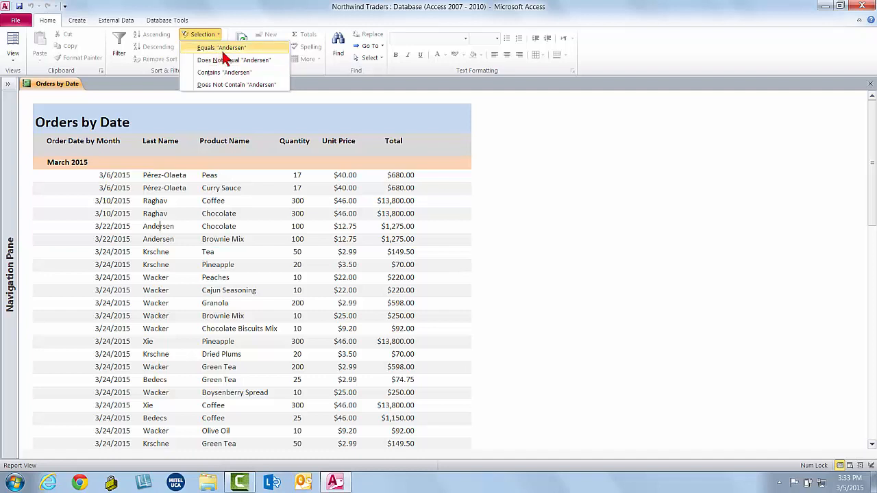
{"action": "mouse_move", "coordinate": [227, 60]}
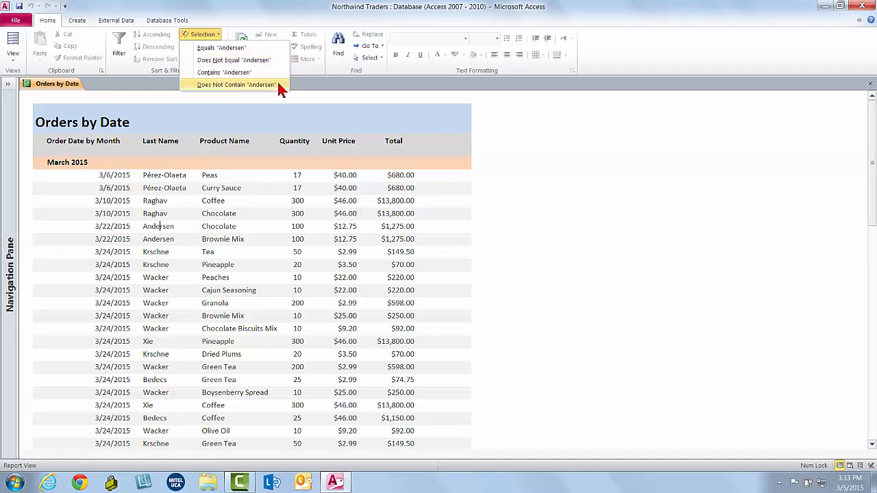
{"action": "mouse_move", "coordinate": [231, 59]}
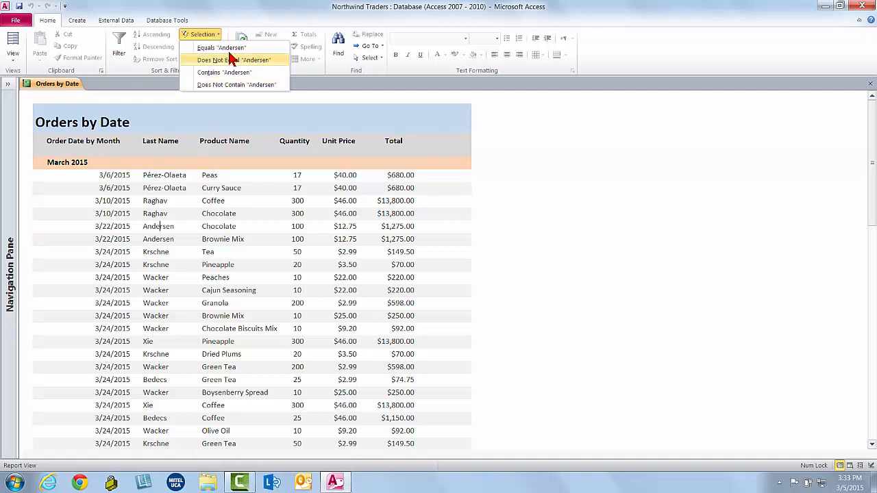
{"action": "left_click", "coordinate": [220, 47]}
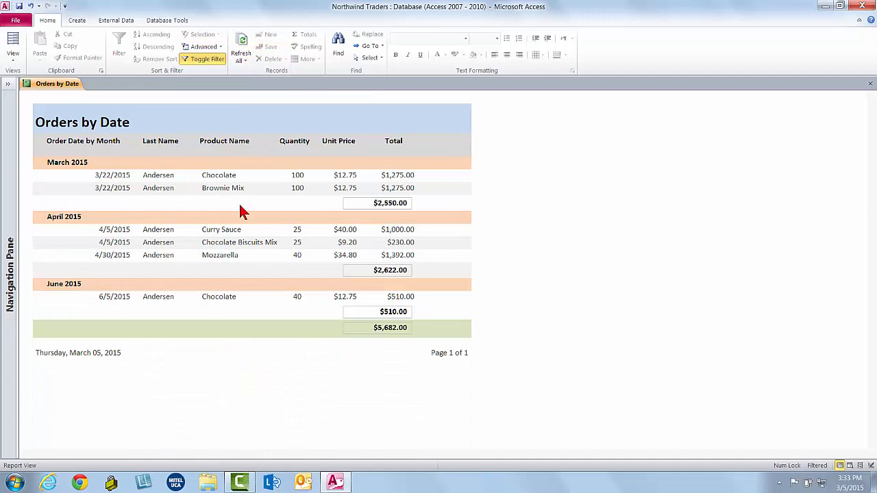
{"action": "mouse_move", "coordinate": [526, 199]}
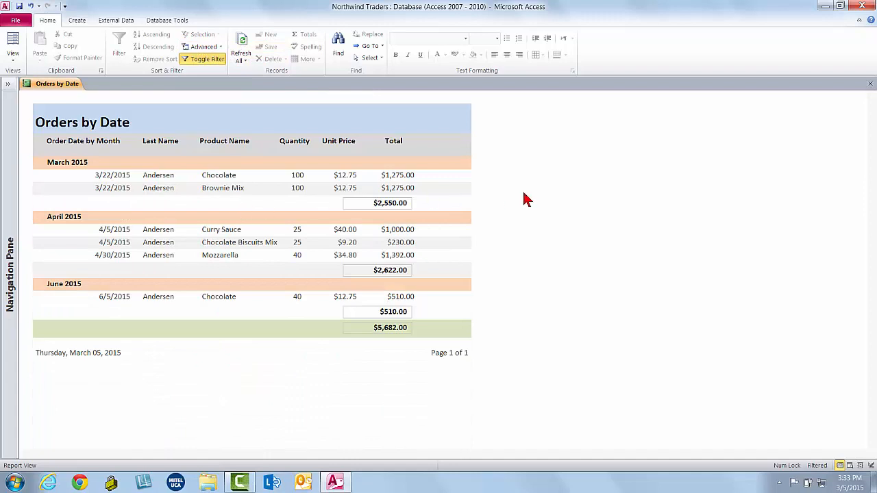
{"action": "mouse_move", "coordinate": [458, 207]}
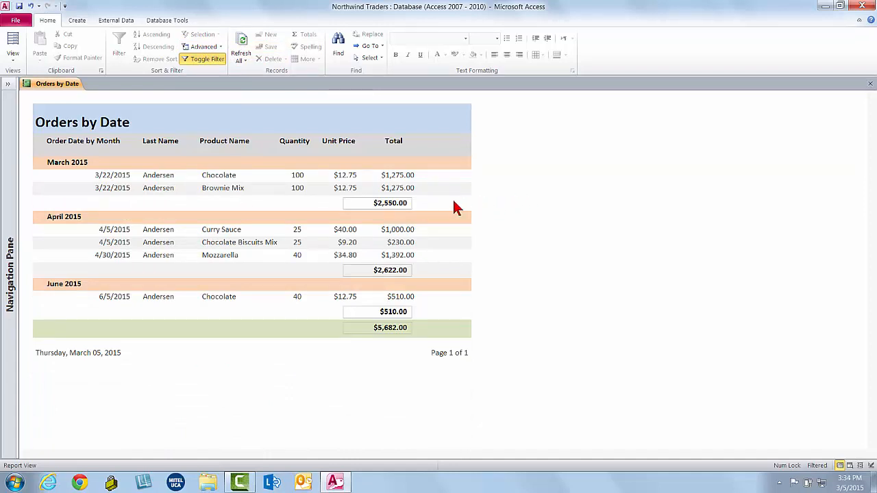
{"action": "mouse_move", "coordinate": [425, 211]}
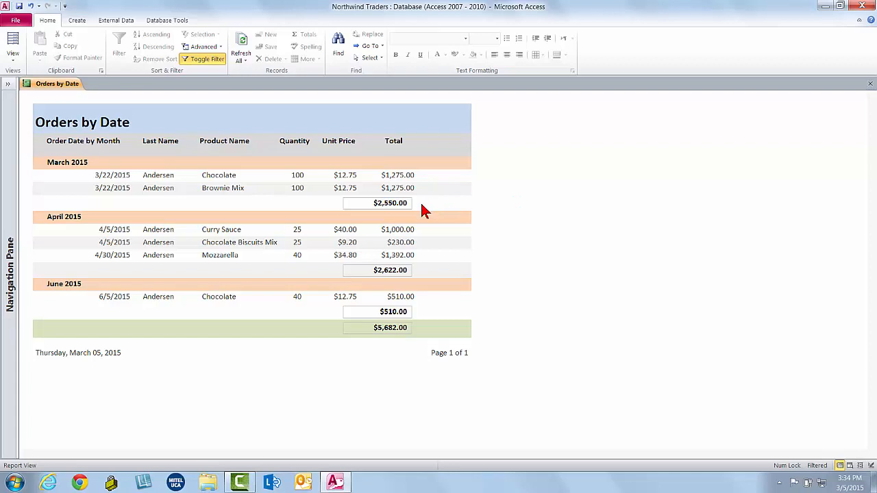
{"action": "mouse_move", "coordinate": [259, 326]}
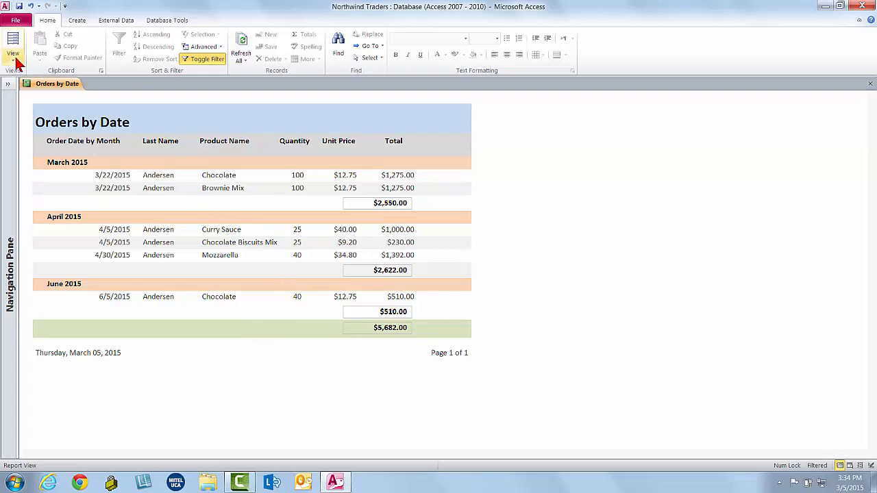
{"action": "left_click", "coordinate": [12, 52]}
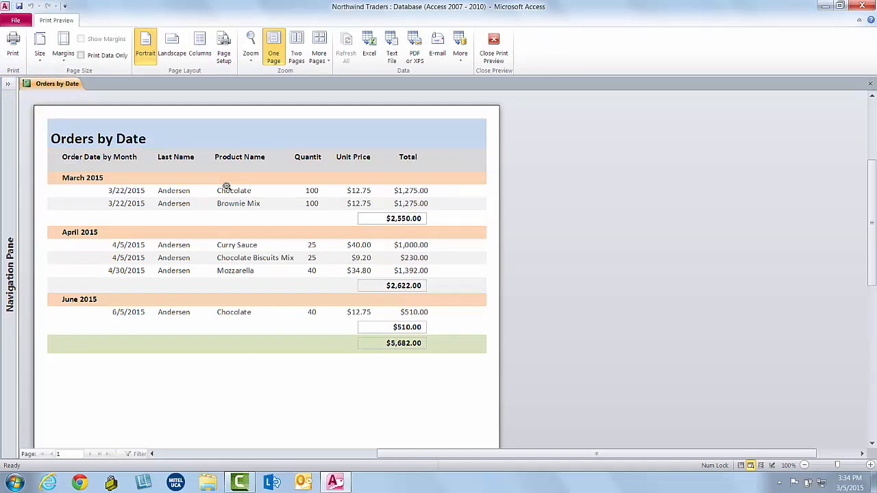
{"action": "mouse_move", "coordinate": [415, 43]}
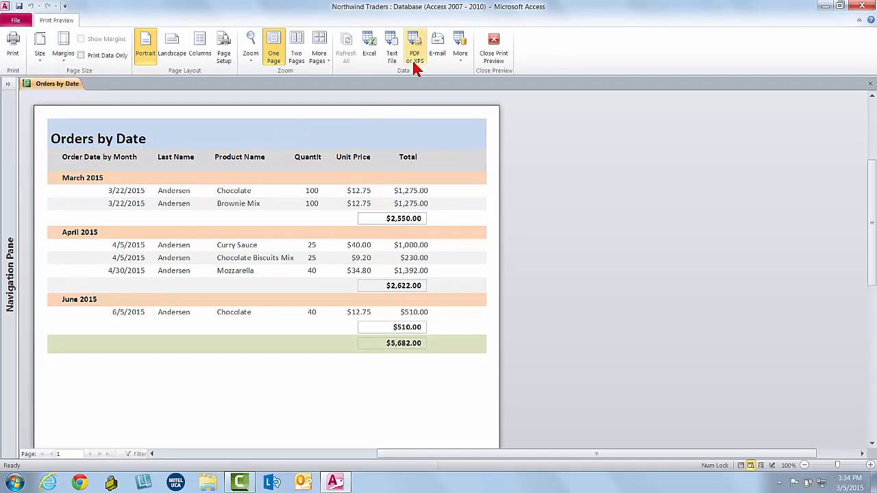
{"action": "mouse_move", "coordinate": [370, 136]}
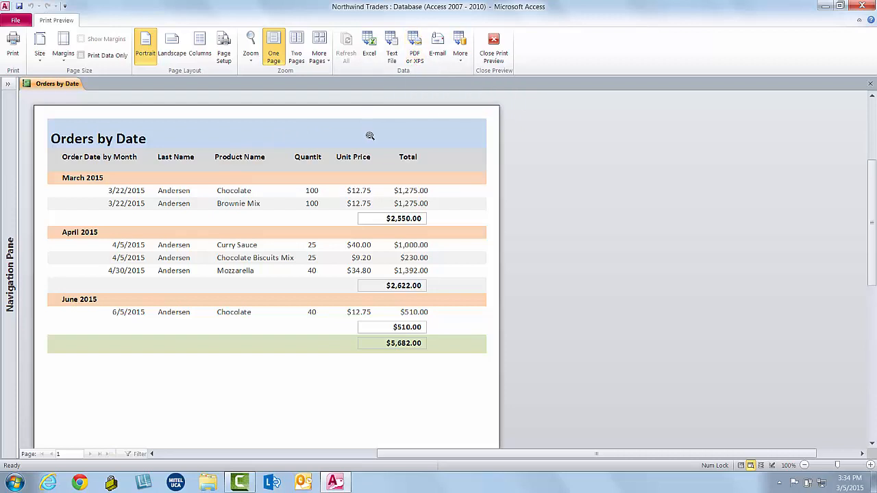
{"action": "left_click", "coordinate": [493, 43]}
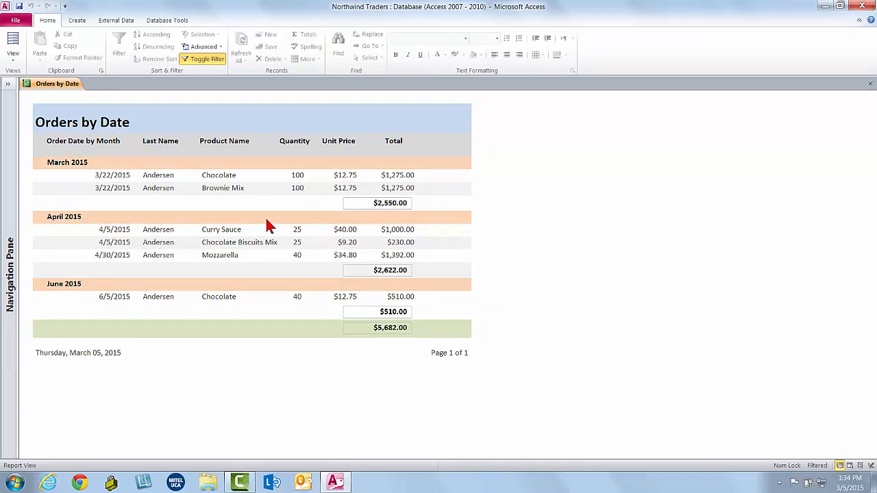
{"action": "mouse_move", "coordinate": [192, 82]}
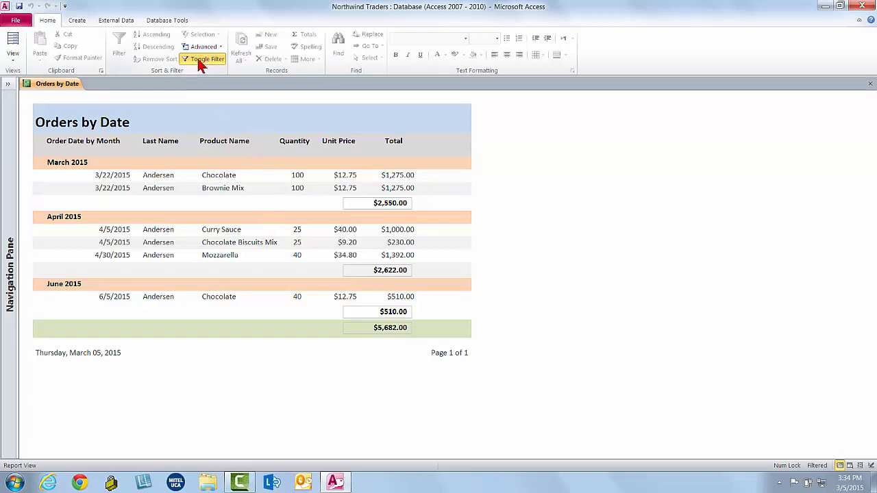
Step: Switch off the Andersen filter so all customers' orders reappear
{"action": "left_click", "coordinate": [208, 59]}
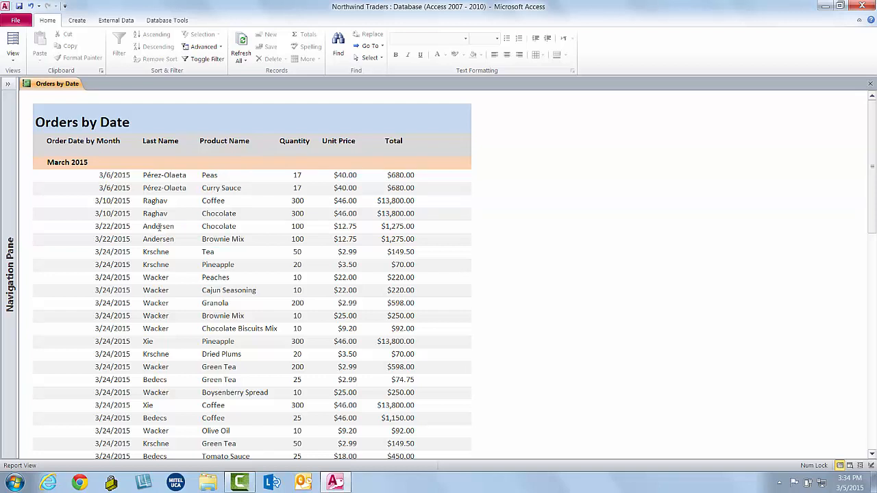
{"action": "mouse_move", "coordinate": [202, 35]}
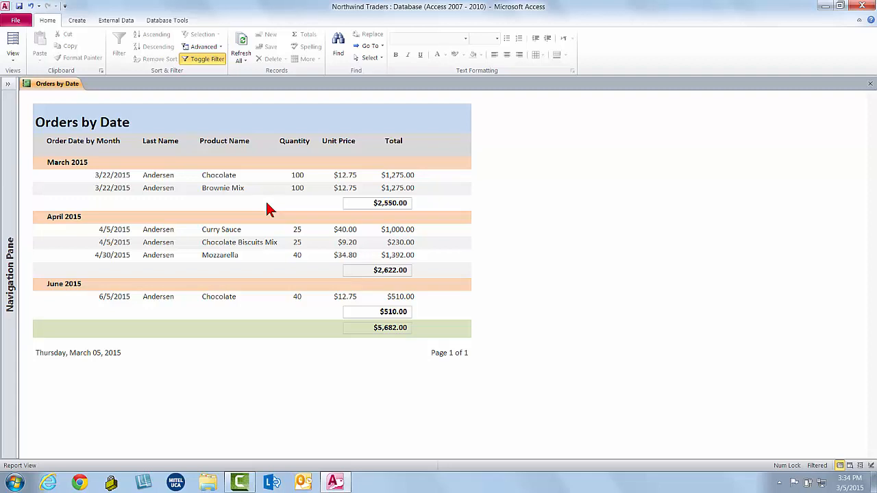
{"action": "mouse_move", "coordinate": [225, 176]}
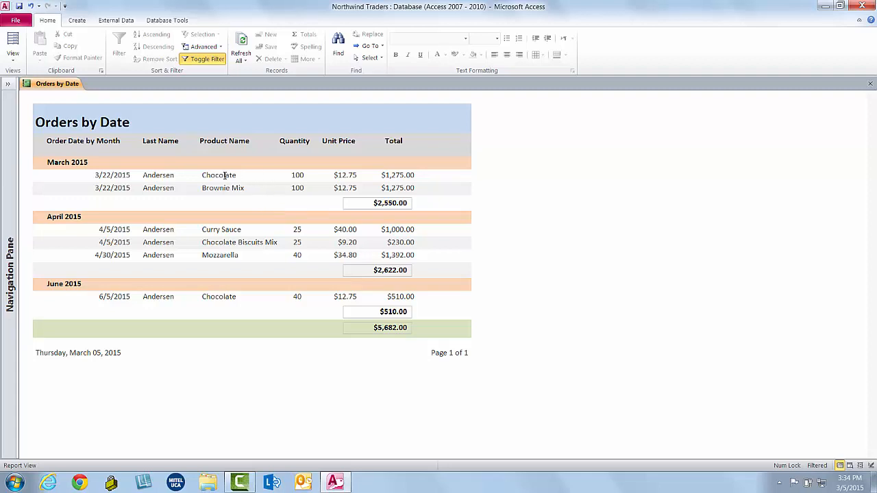
{"action": "mouse_move", "coordinate": [242, 181]}
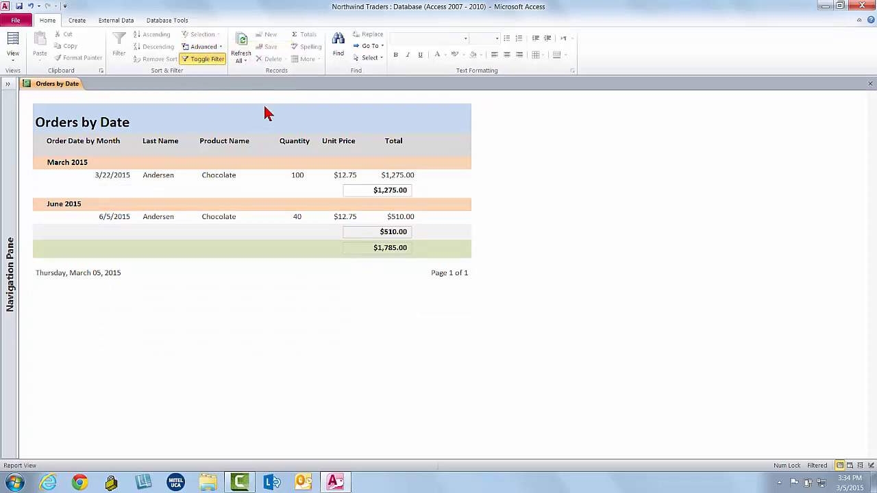
{"action": "mouse_move", "coordinate": [350, 290]}
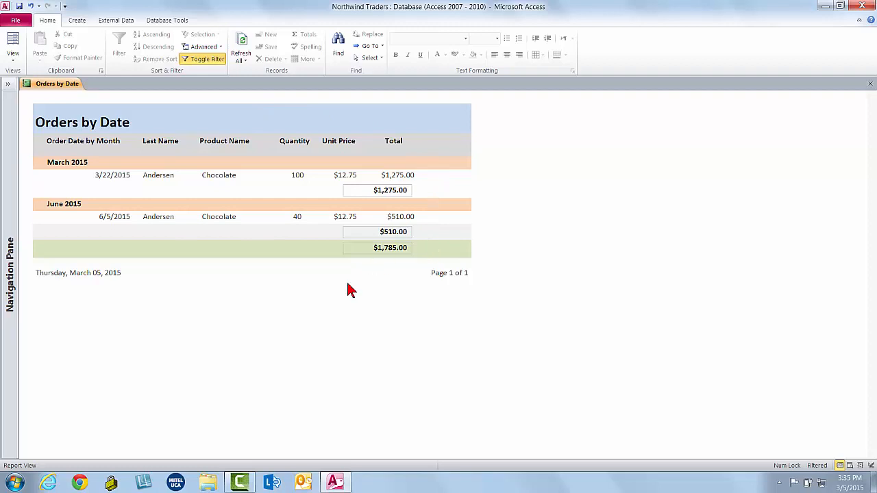
{"action": "mouse_move", "coordinate": [343, 263]}
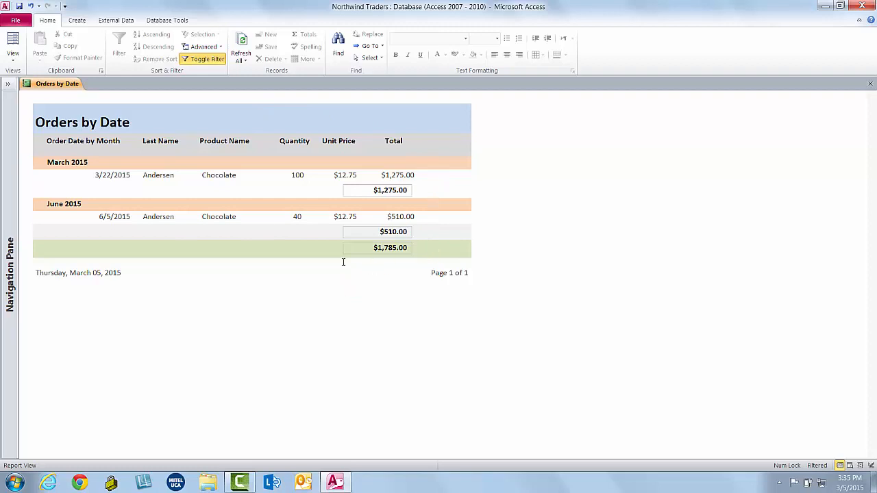
Step: Turn off the active filter so the report lists every order from March 2015
{"action": "left_click", "coordinate": [203, 59]}
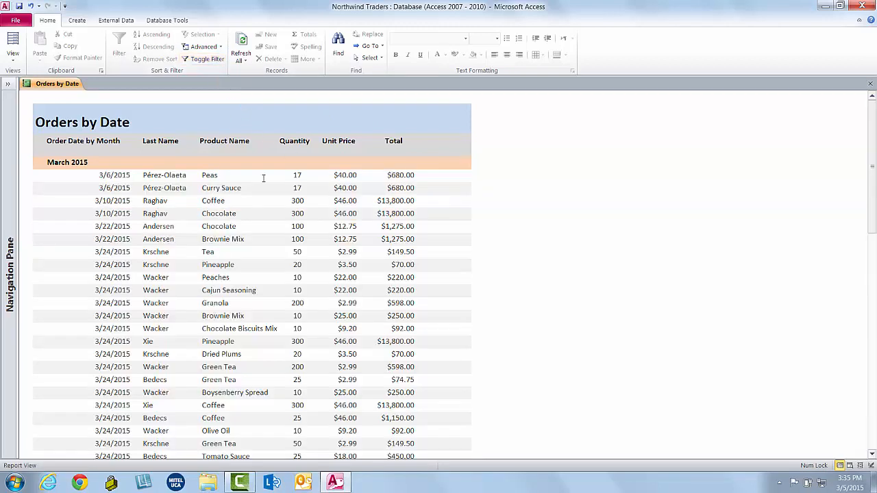
{"action": "mouse_move", "coordinate": [136, 178]}
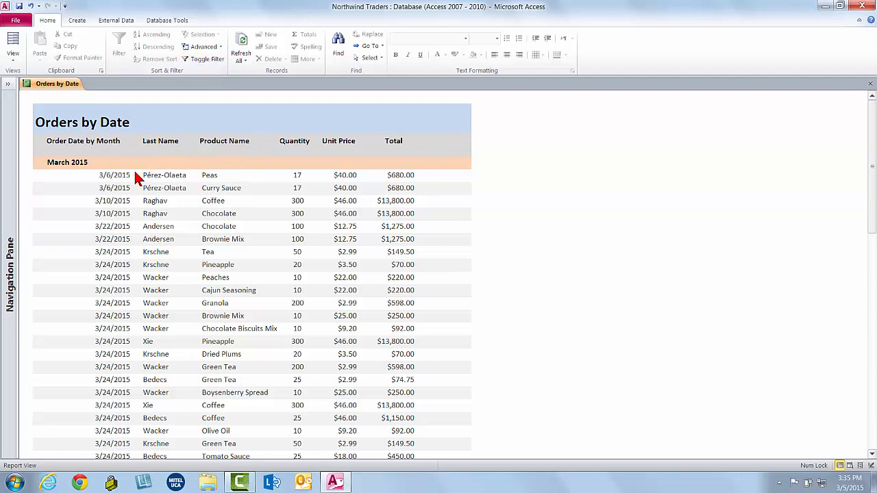
{"action": "mouse_move", "coordinate": [392, 180]}
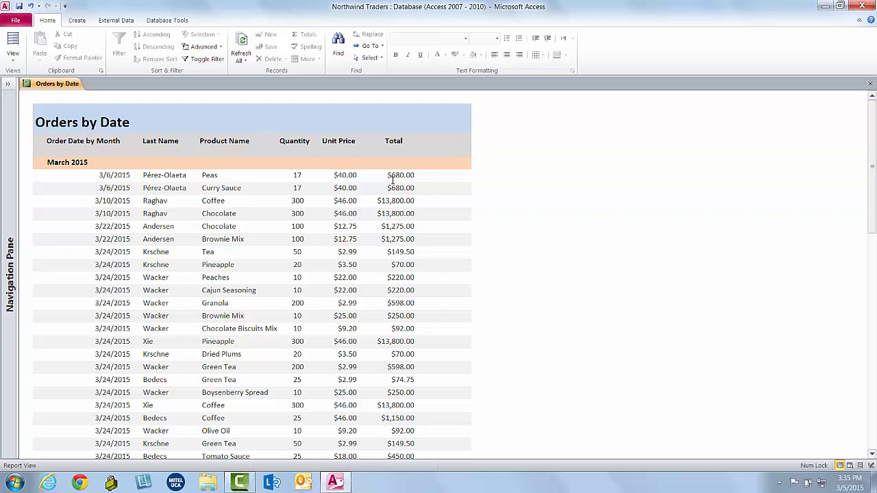
{"action": "mouse_move", "coordinate": [404, 206]}
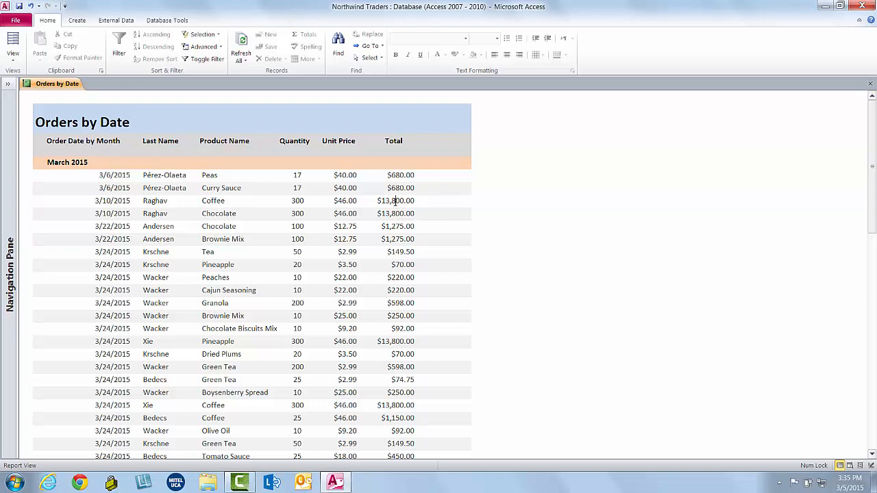
Step: Show the Selection filter choices for the $13,800.00 Total value
{"action": "left_click", "coordinate": [201, 34]}
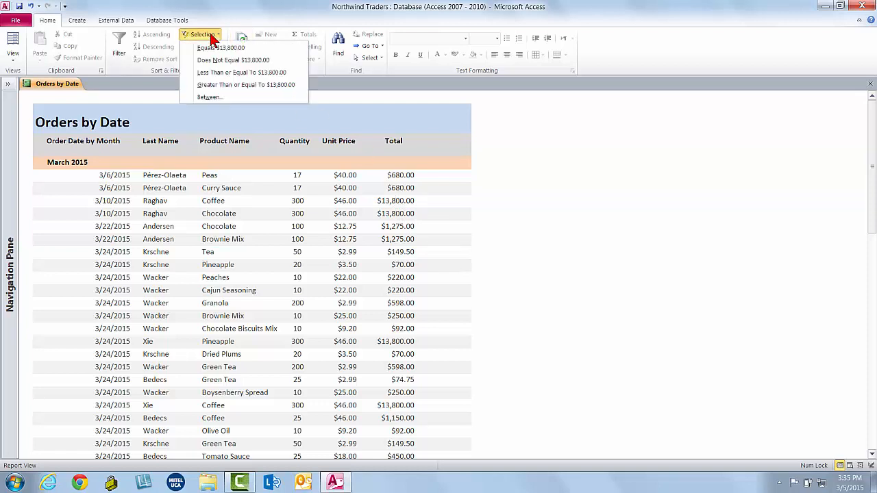
{"action": "mouse_move", "coordinate": [233, 60]}
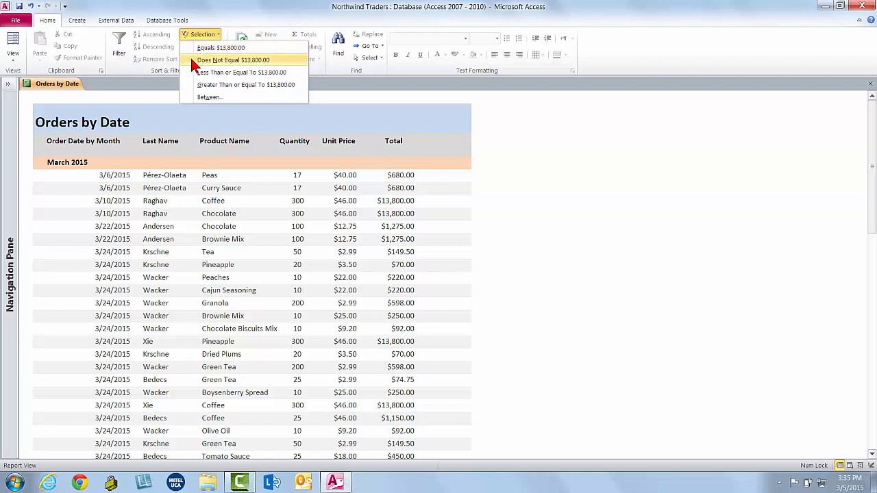
{"action": "mouse_move", "coordinate": [215, 96]}
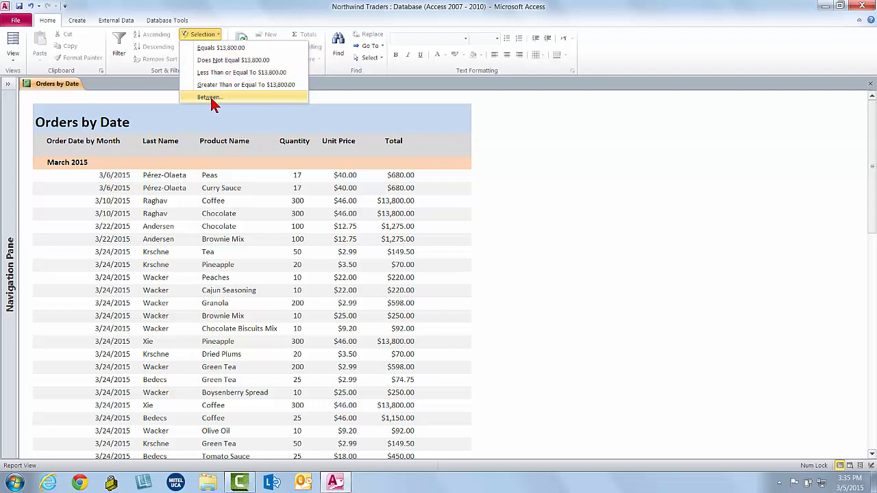
Step: Filter Total between 5000 and 100000, leaving four $13,800.00 orders, then remove it
{"action": "left_click", "coordinate": [209, 96]}
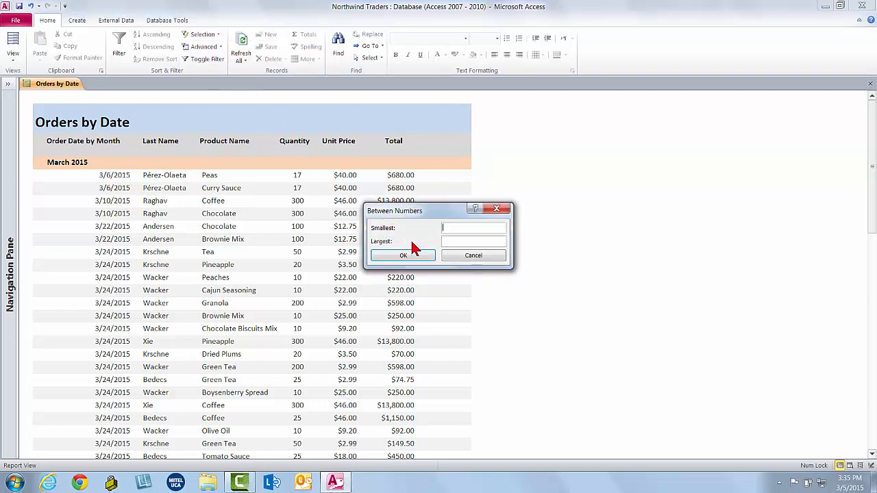
{"action": "mouse_move", "coordinate": [411, 243]}
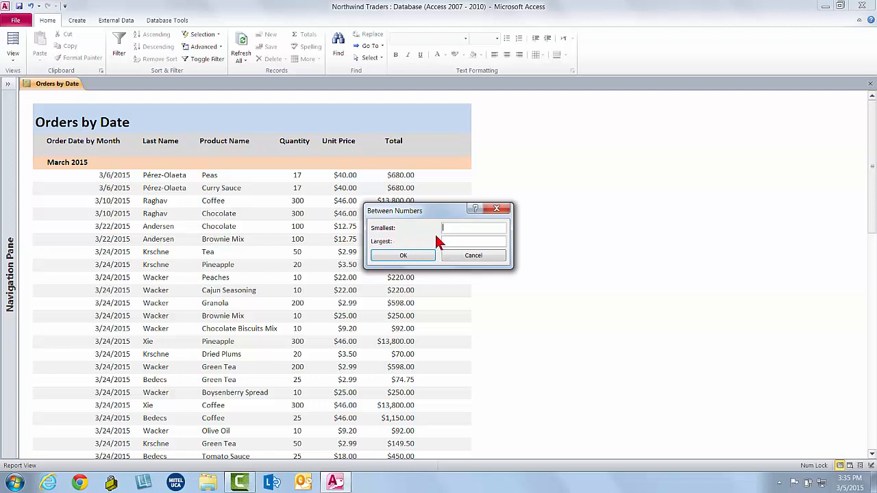
{"action": "type", "text": "5"}
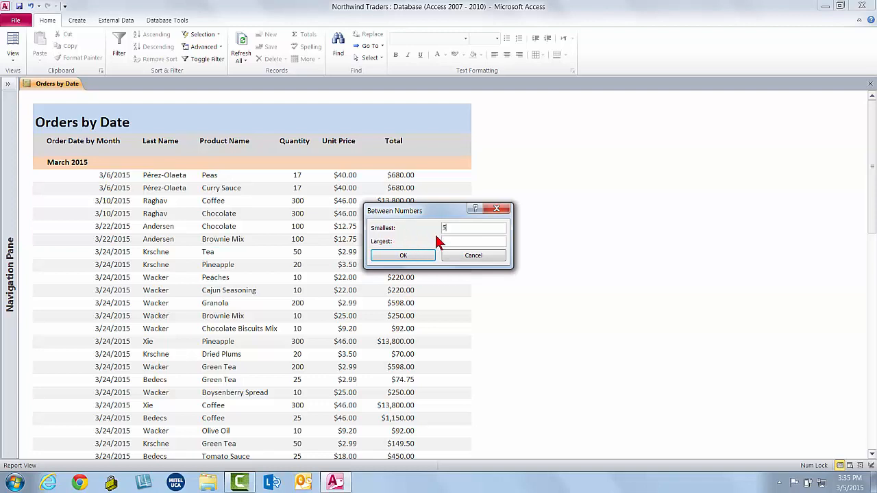
{"action": "type", "text": "000"}
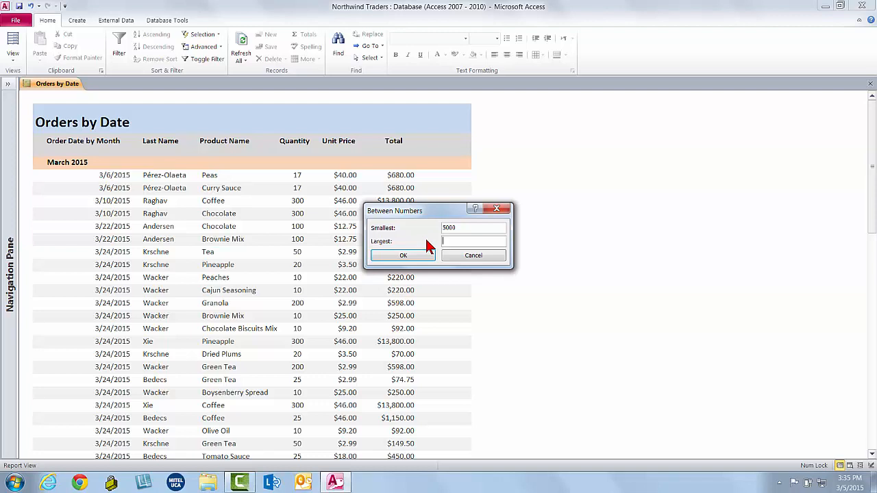
{"action": "type", "text": "100000"}
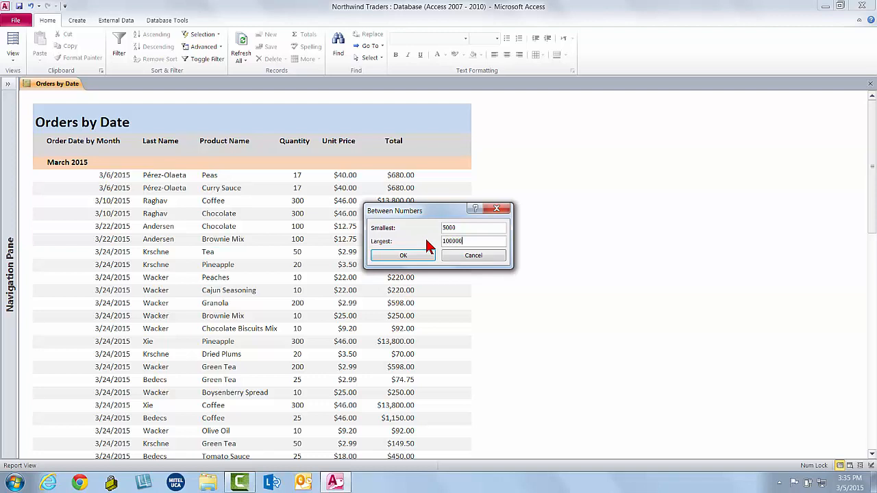
{"action": "mouse_move", "coordinate": [403, 255]}
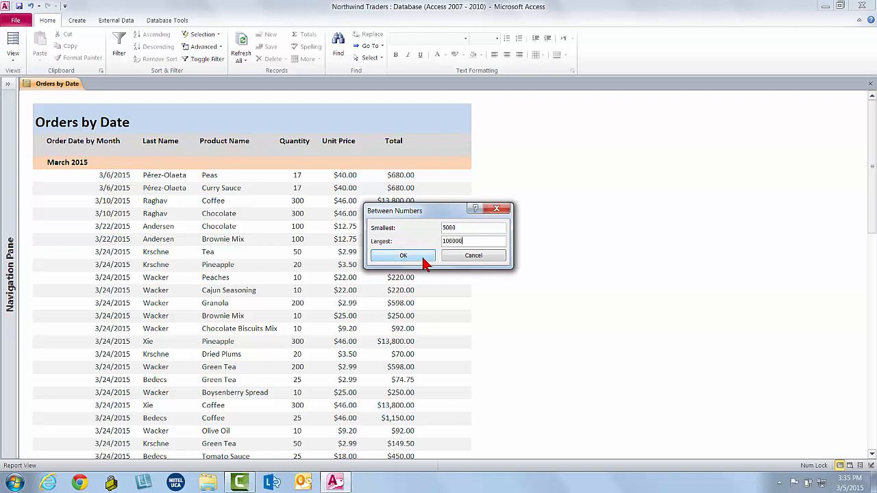
{"action": "left_click", "coordinate": [403, 255]}
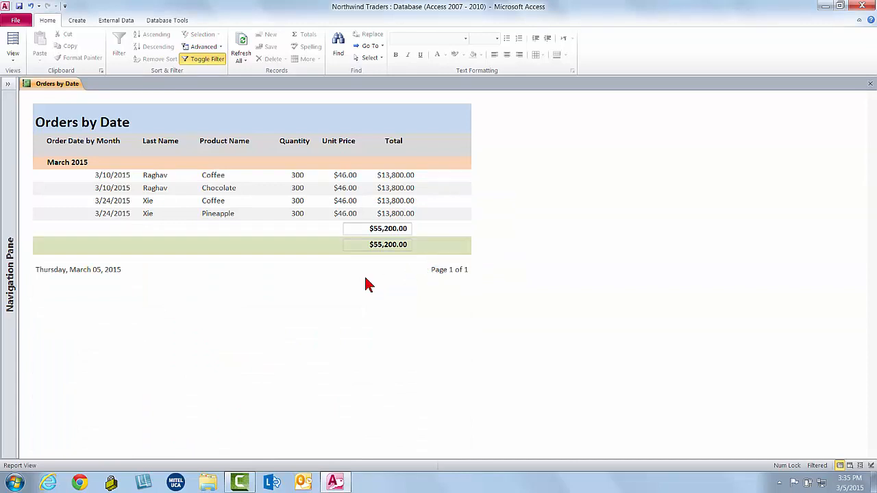
{"action": "mouse_move", "coordinate": [230, 235]}
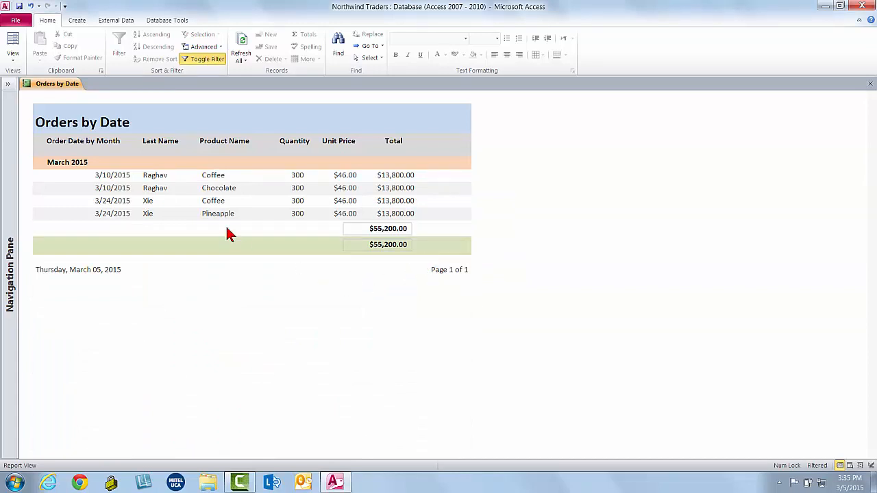
{"action": "mouse_move", "coordinate": [259, 273]}
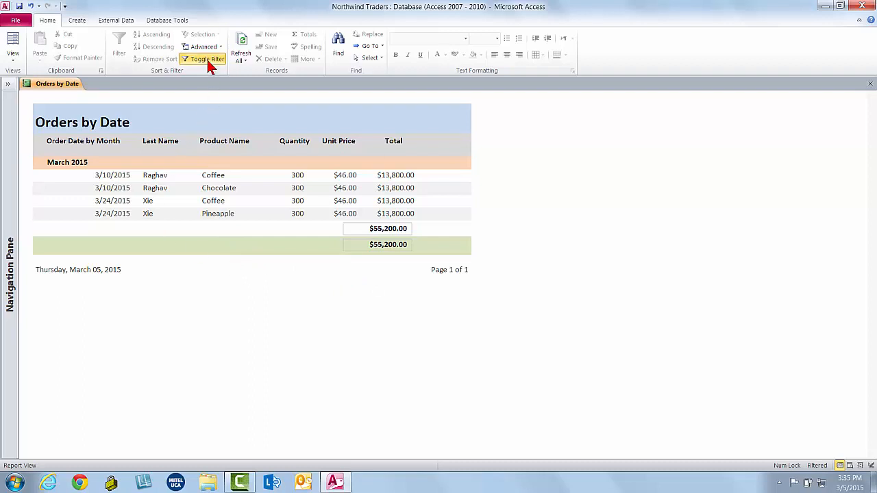
{"action": "left_click", "coordinate": [206, 59]}
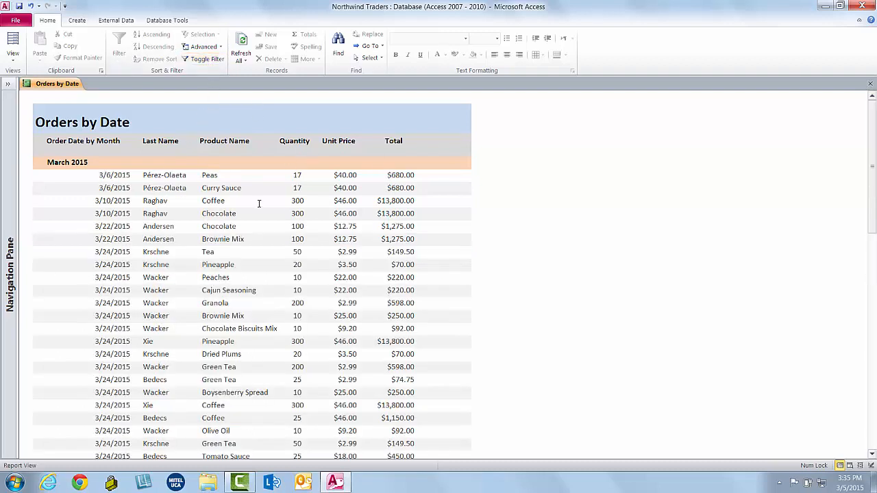